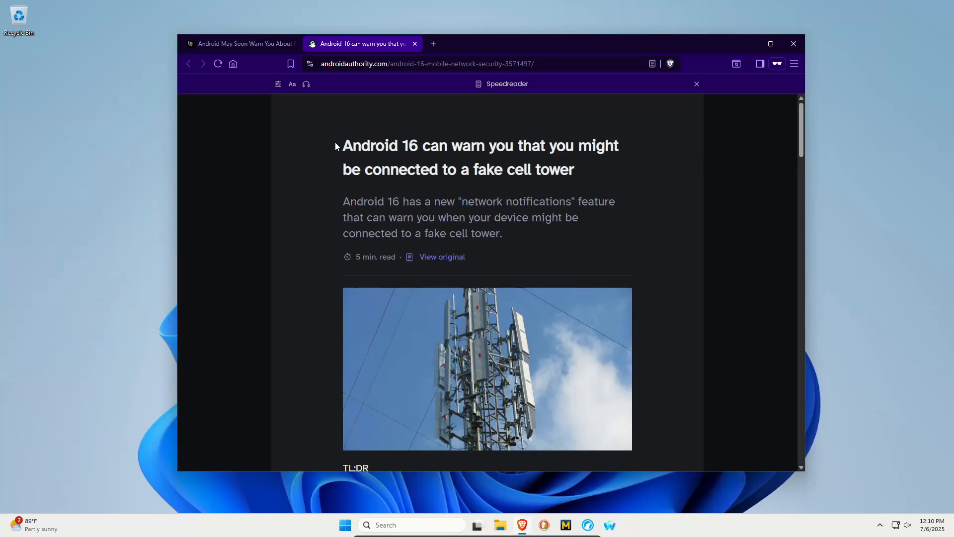
# Scroll from the headline down to the TL;DR bullets and highlight the third bullet's start.
pyautogui.moveTo(336, 145); pyautogui.dragTo(590, 169)
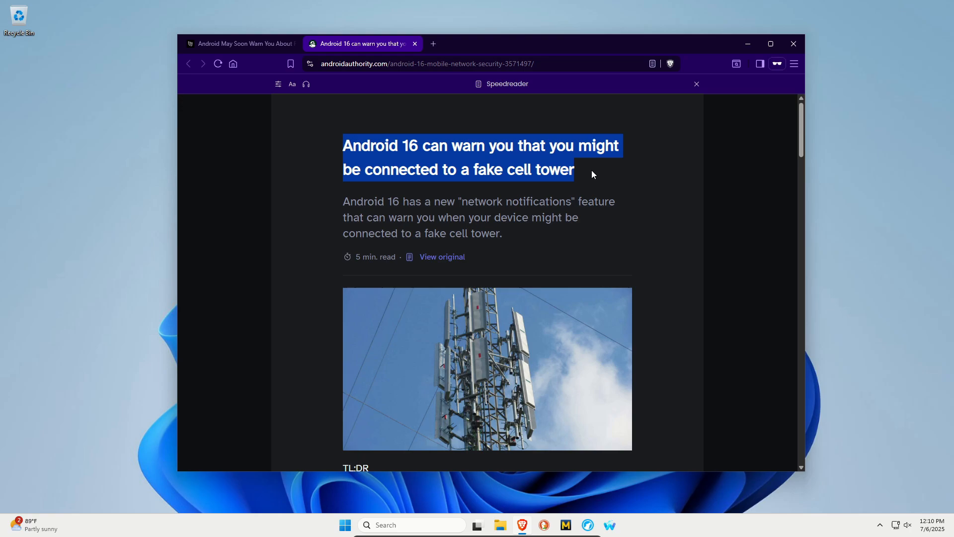
pyautogui.click(597, 176)
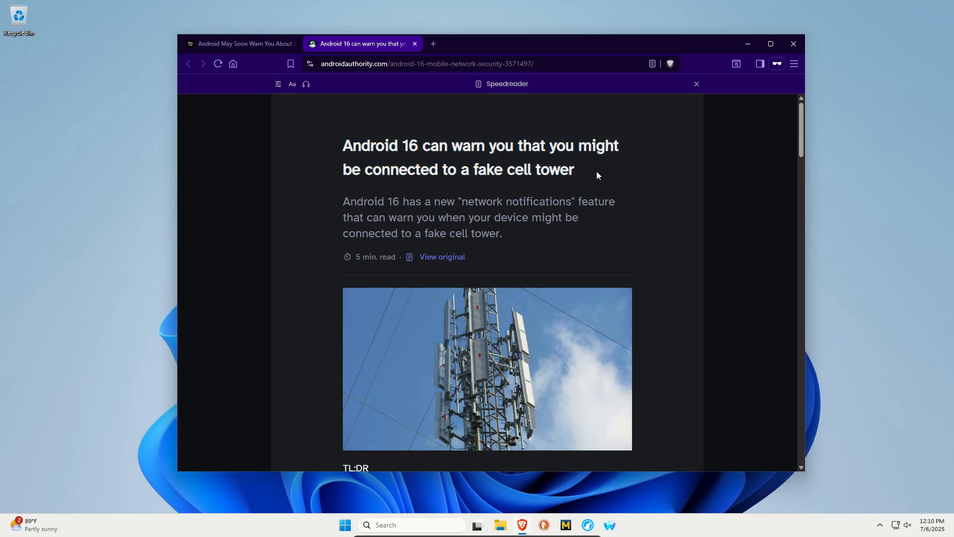
pyautogui.scroll(-3)
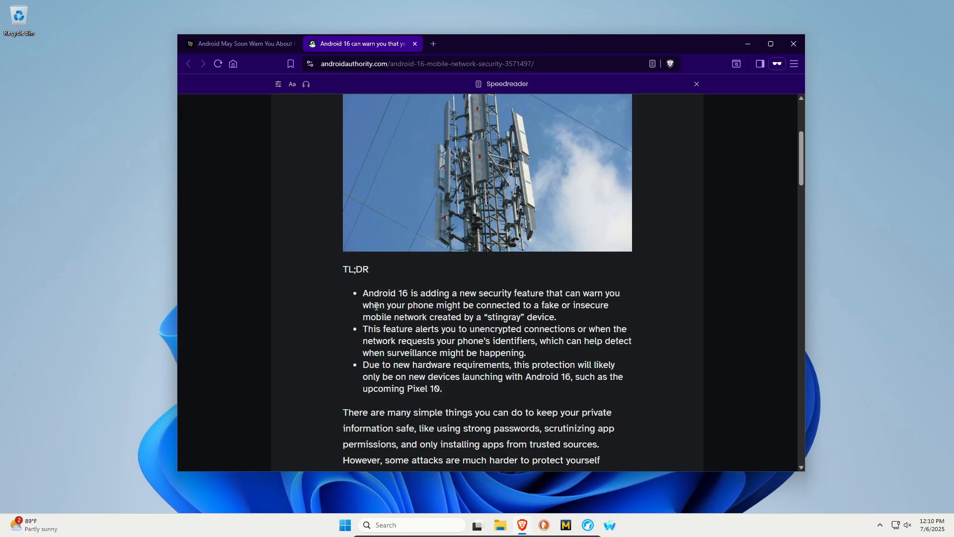
pyautogui.moveTo(475, 393)
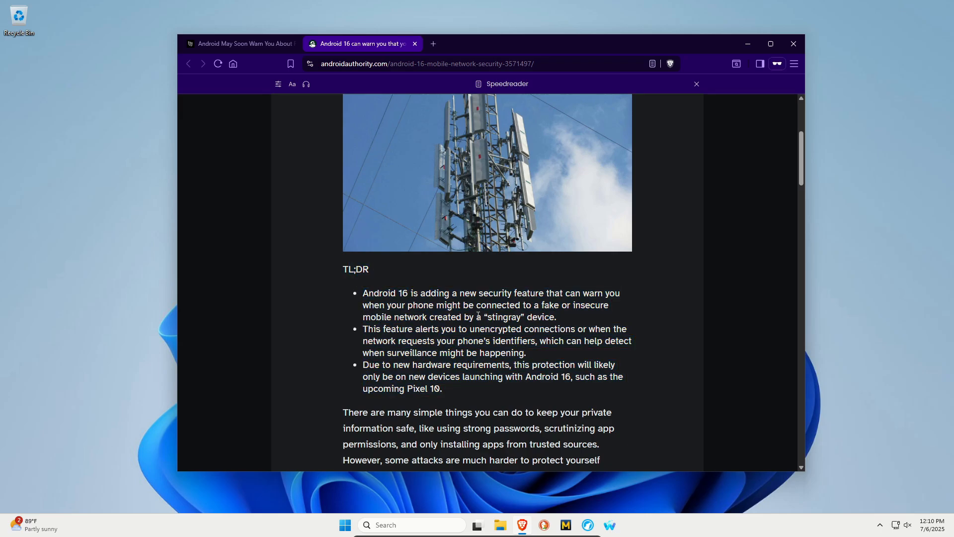
pyautogui.moveTo(645, 319)
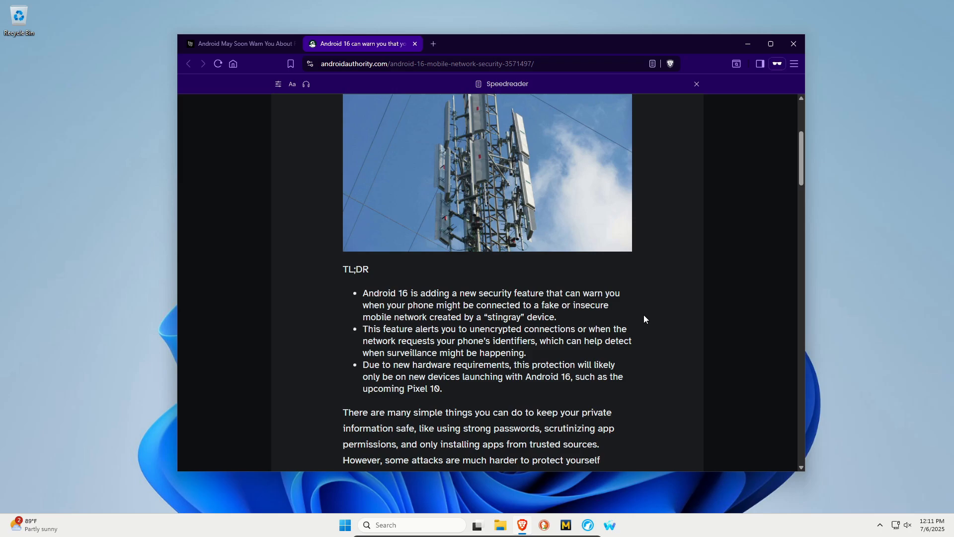
pyautogui.moveTo(362, 364); pyautogui.dragTo(429, 364)
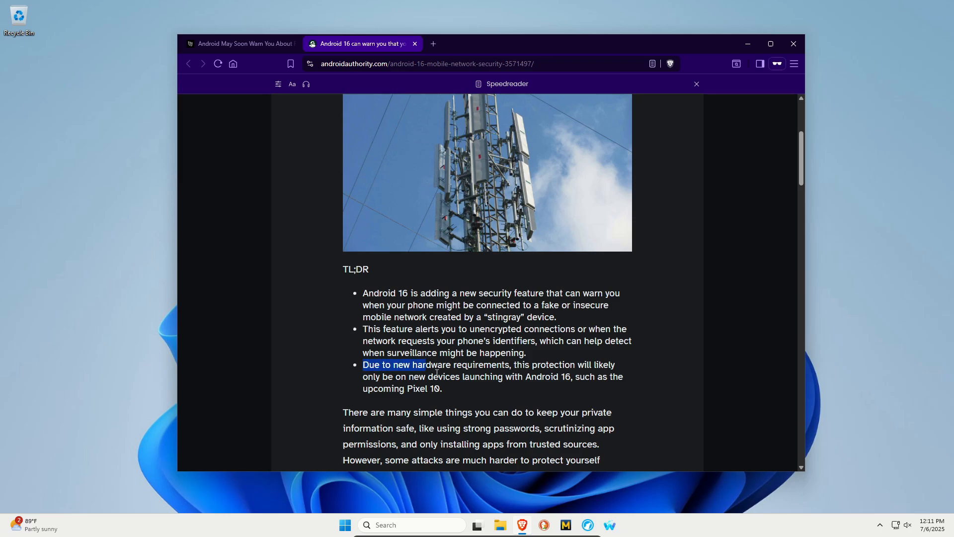
pyautogui.moveTo(425, 364); pyautogui.dragTo(457, 388)
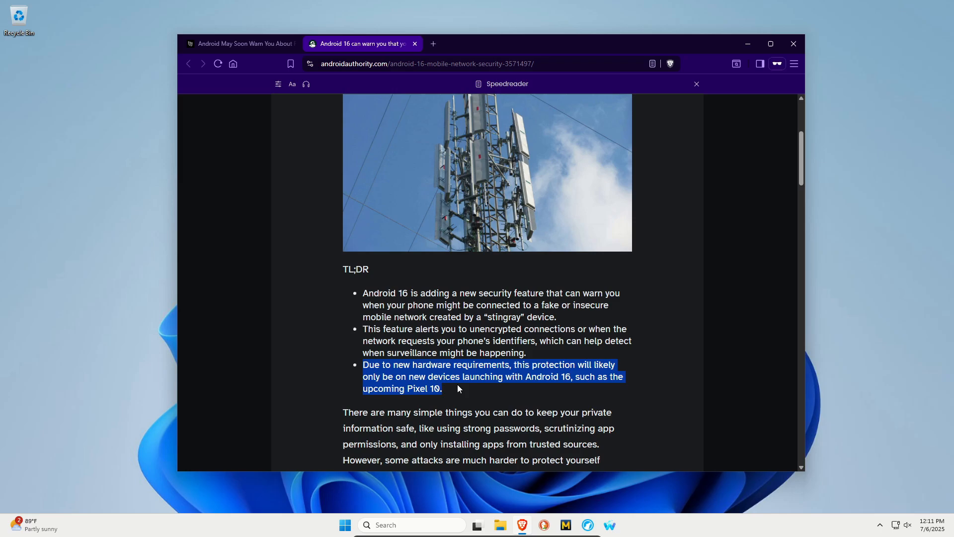
pyautogui.click(457, 388)
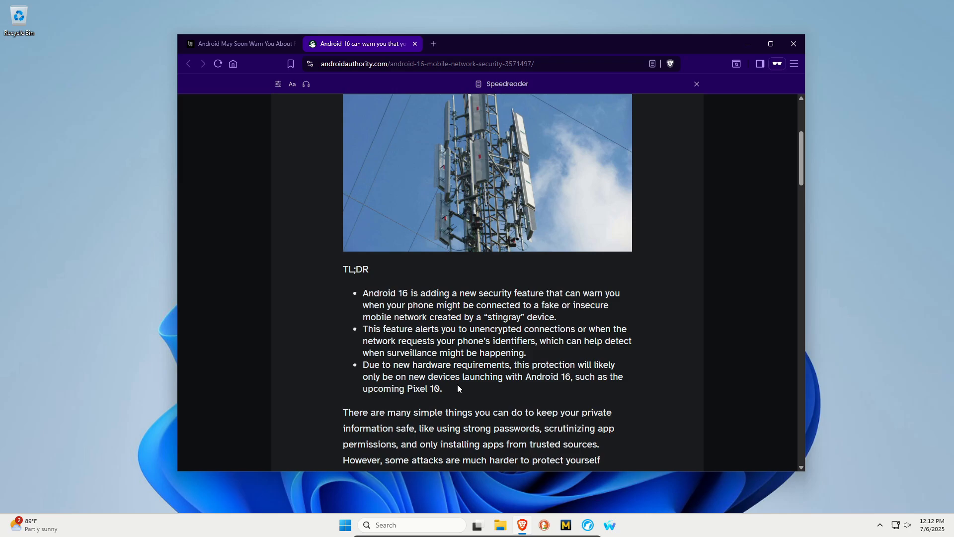
pyautogui.scroll(-3)
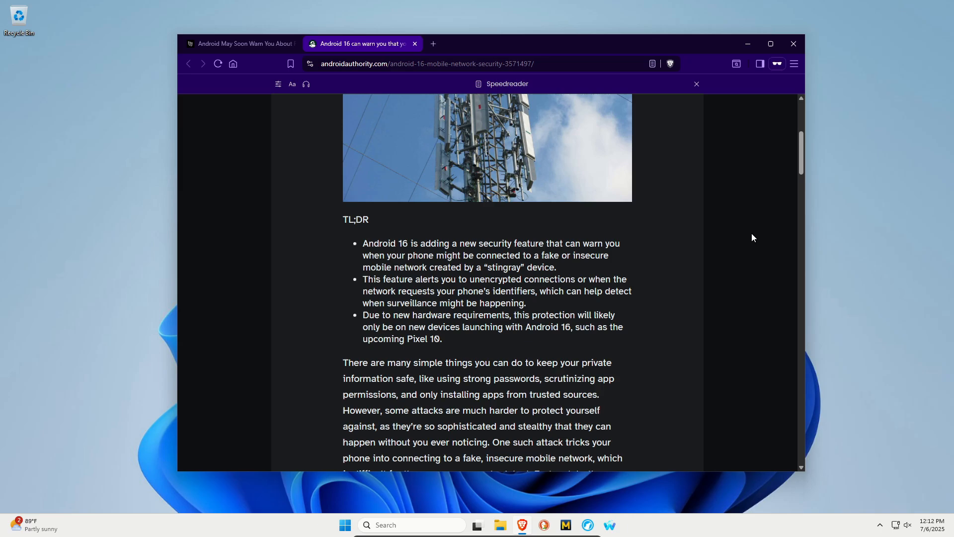
# Close the Brave window with its top-right X button, leaving the desktop.
pyautogui.click(793, 43)
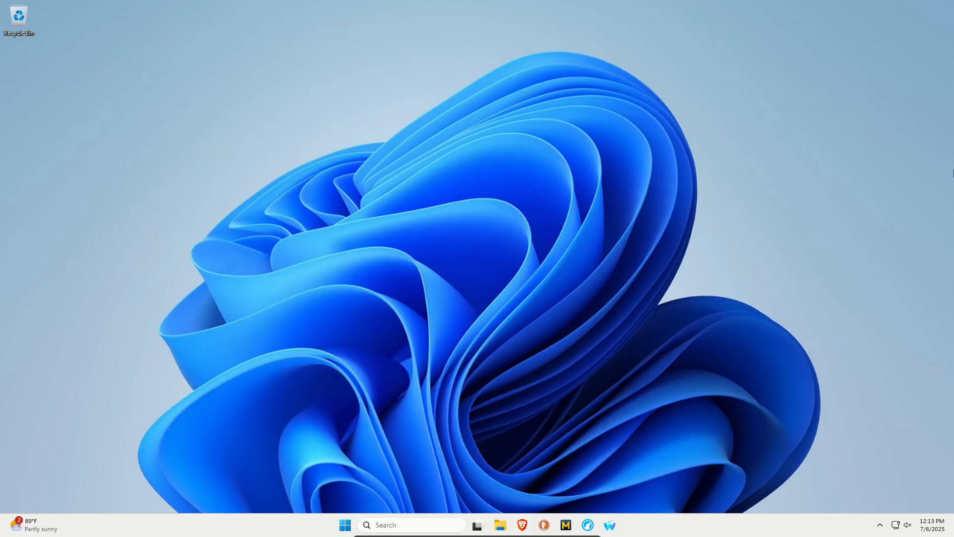